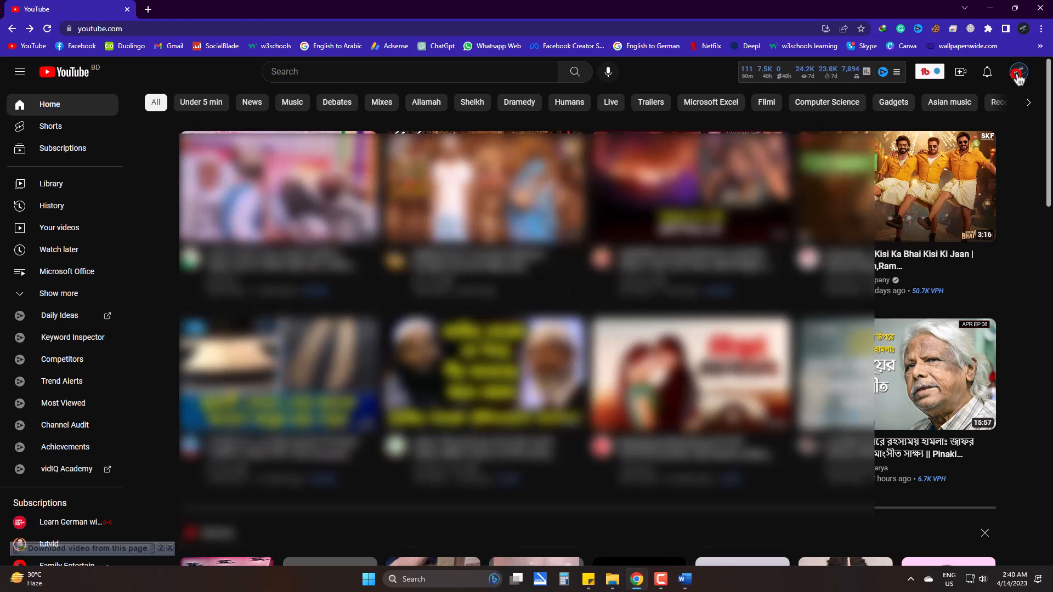
Open the YouTube account menu from the profile avatar
click(1018, 72)
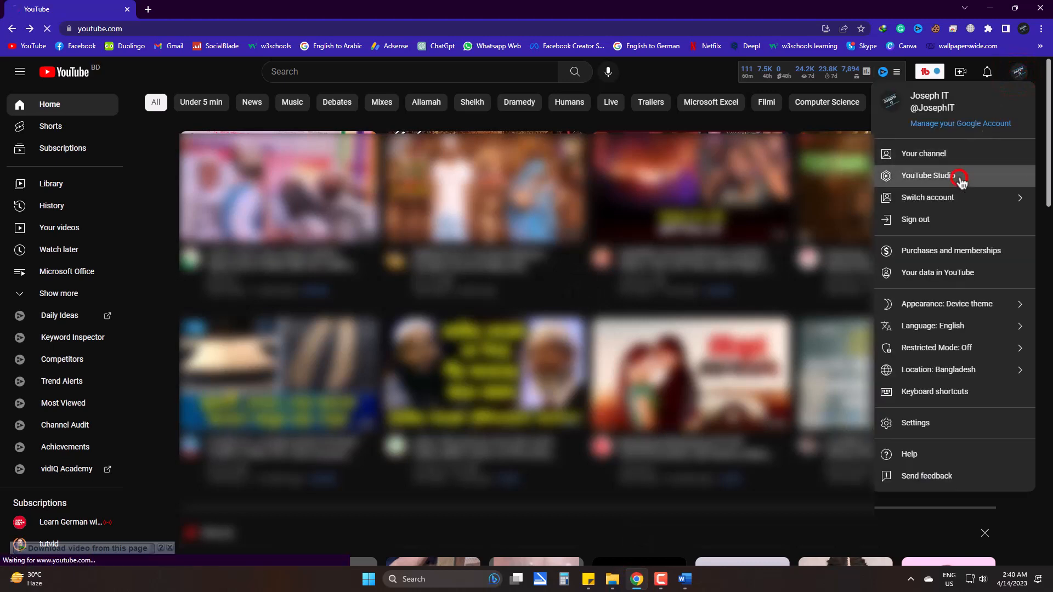
Go to YouTube Studio and open the Earn section's Channel monetization overview
click(928, 175)
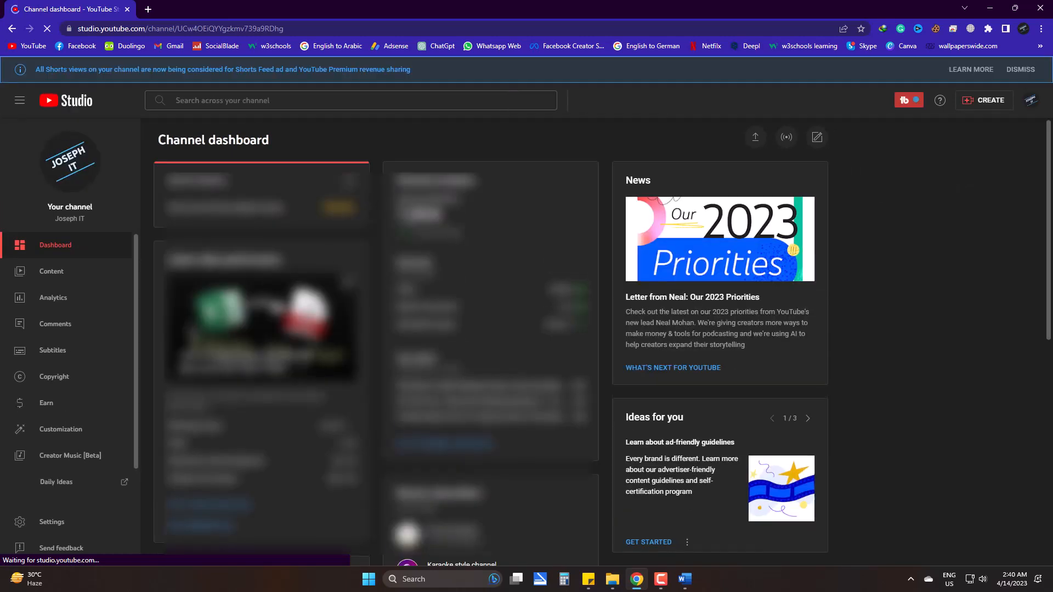
click(46, 403)
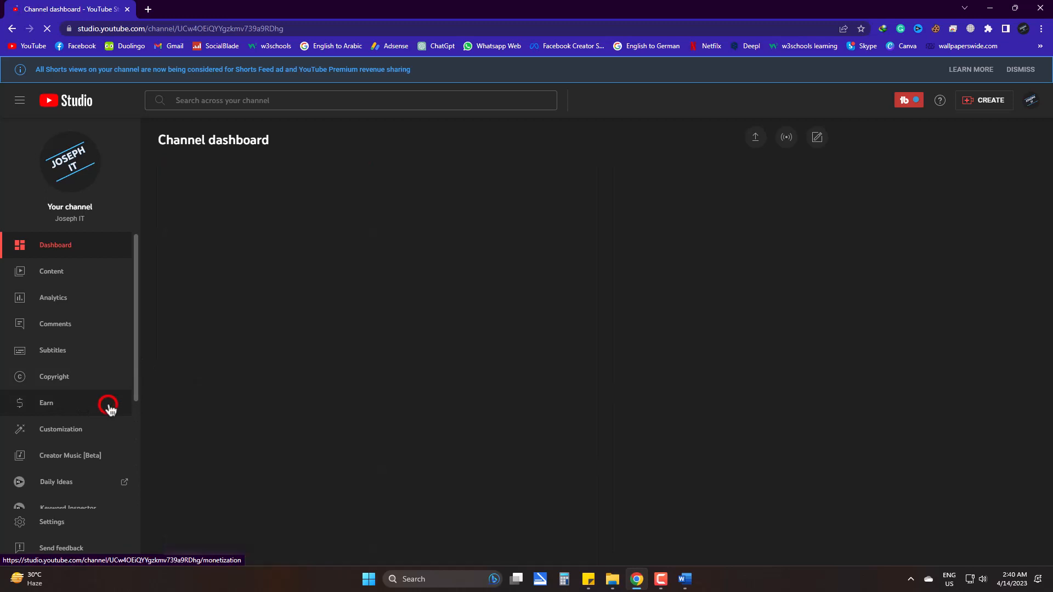
click(46, 403)
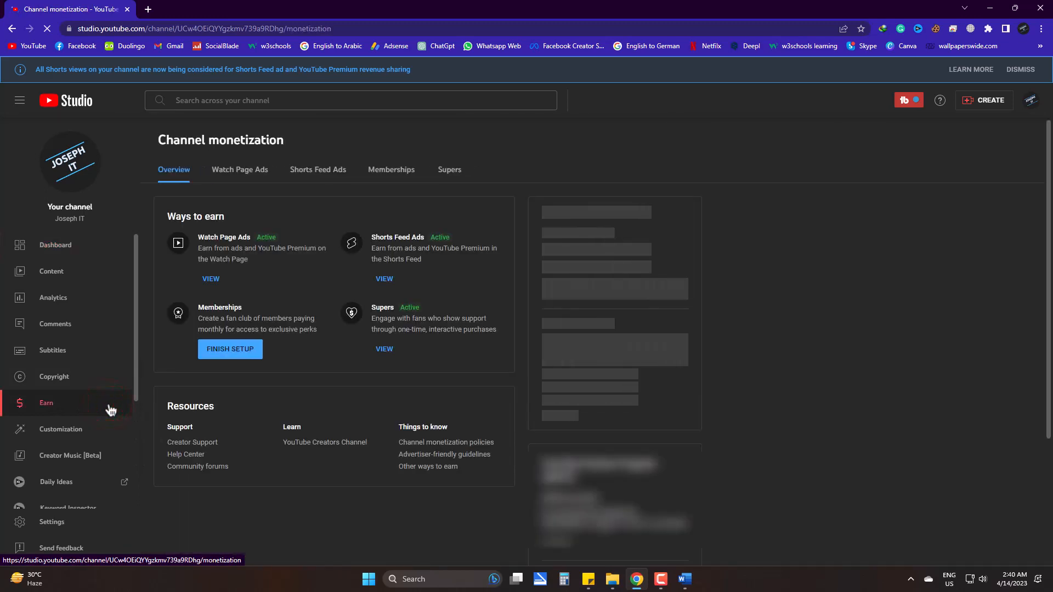